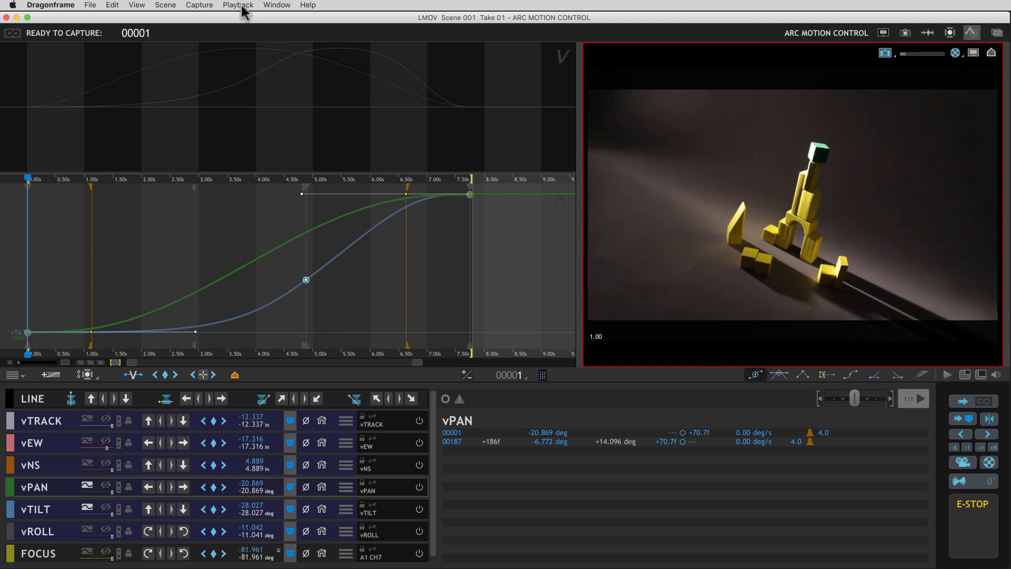
- Reveal the Capture menu commands to locate the Movie Recording option
{"action": "left_click", "coordinate": [199, 5]}
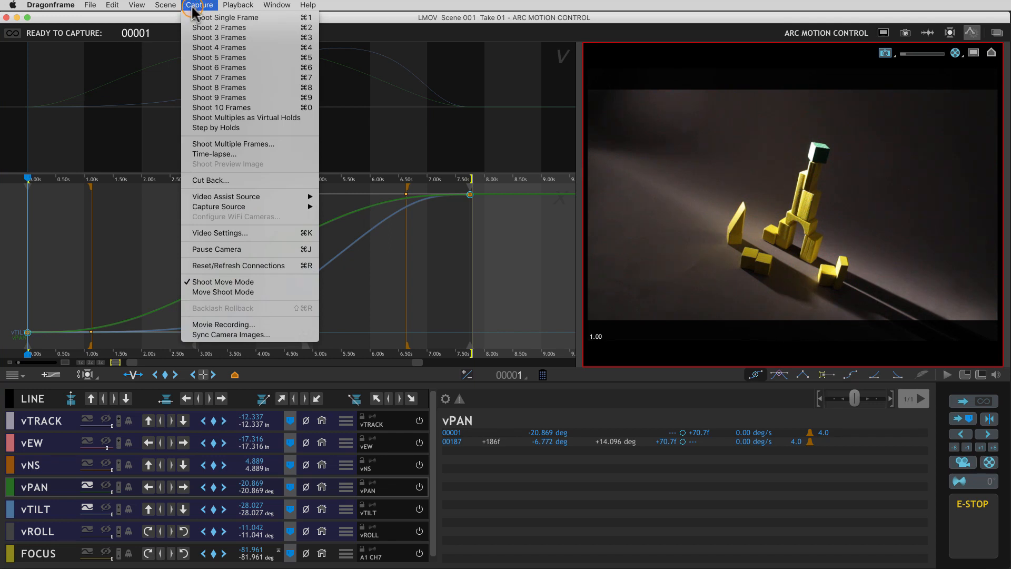
{"action": "mouse_move", "coordinate": [224, 324]}
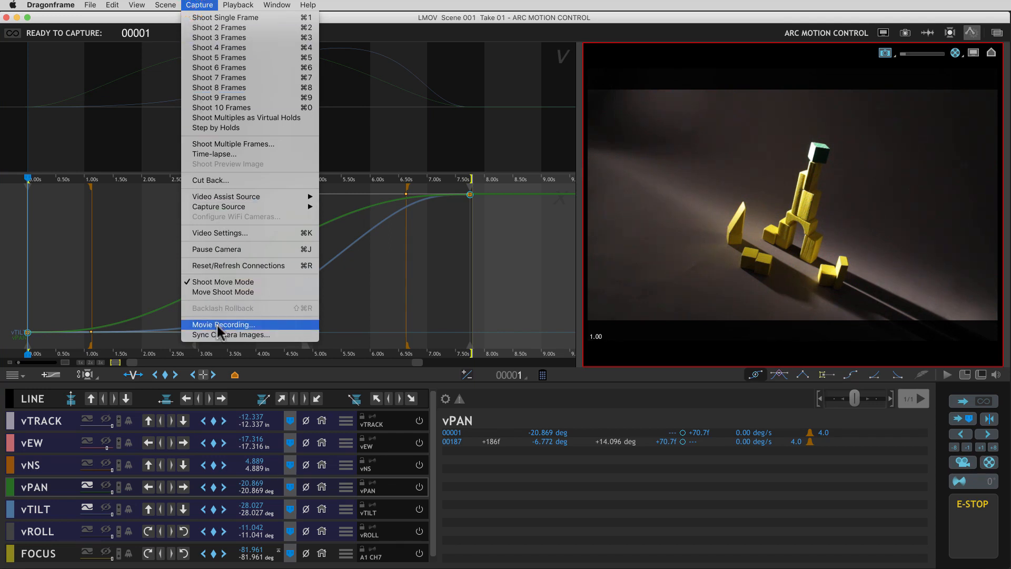
- Start Movie Recording for the Canon EOS 5D Mark II and reposition its panel toward the center
{"action": "left_click", "coordinate": [223, 324]}
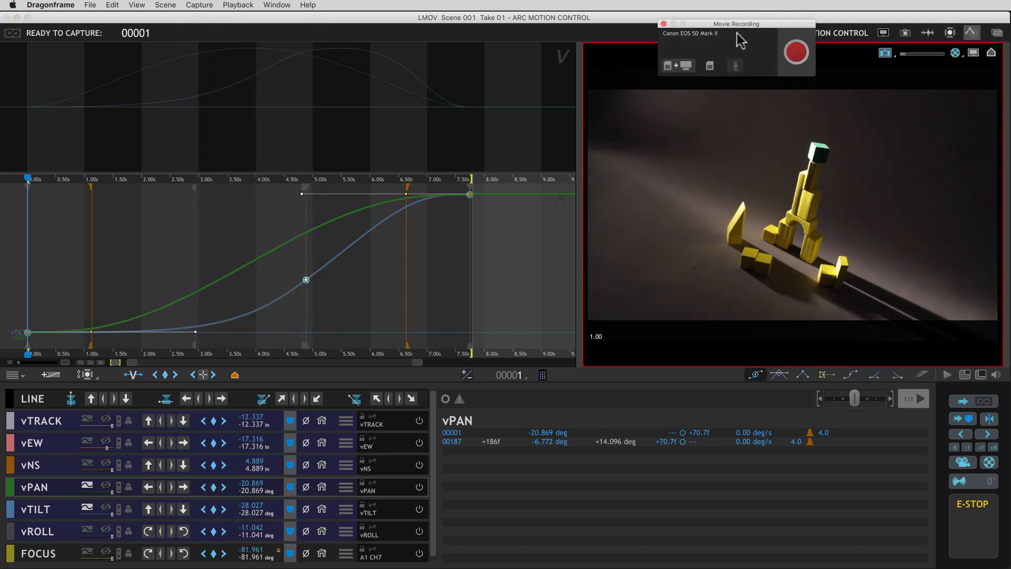
{"action": "left_click_drag", "start_coordinate": [736, 24], "coordinate": [558, 215]}
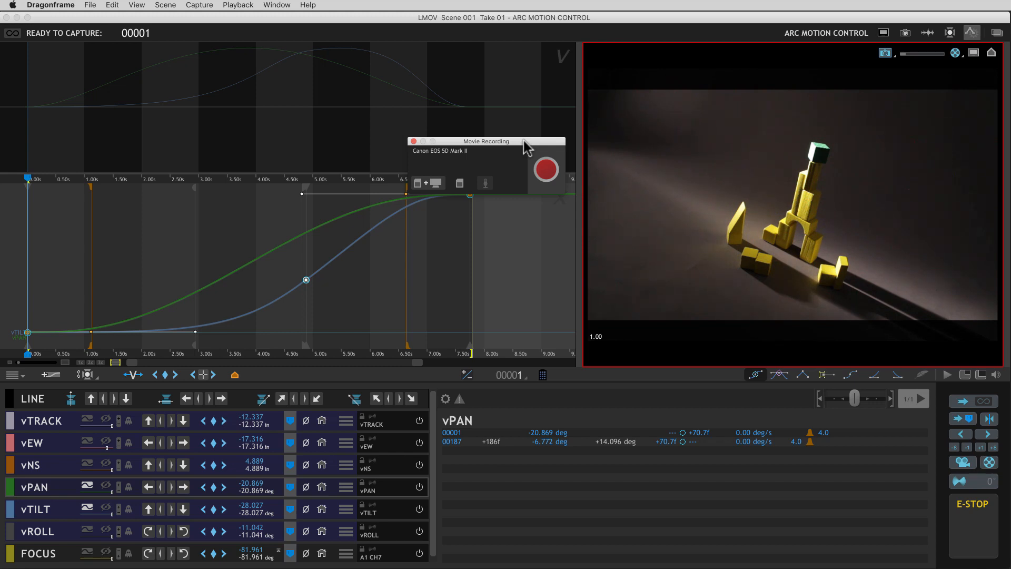
- Begin recording a movie on the camera as the arc motion-control move runs to frame 188
{"action": "left_click_drag", "start_coordinate": [486, 140], "coordinate": [486, 115]}
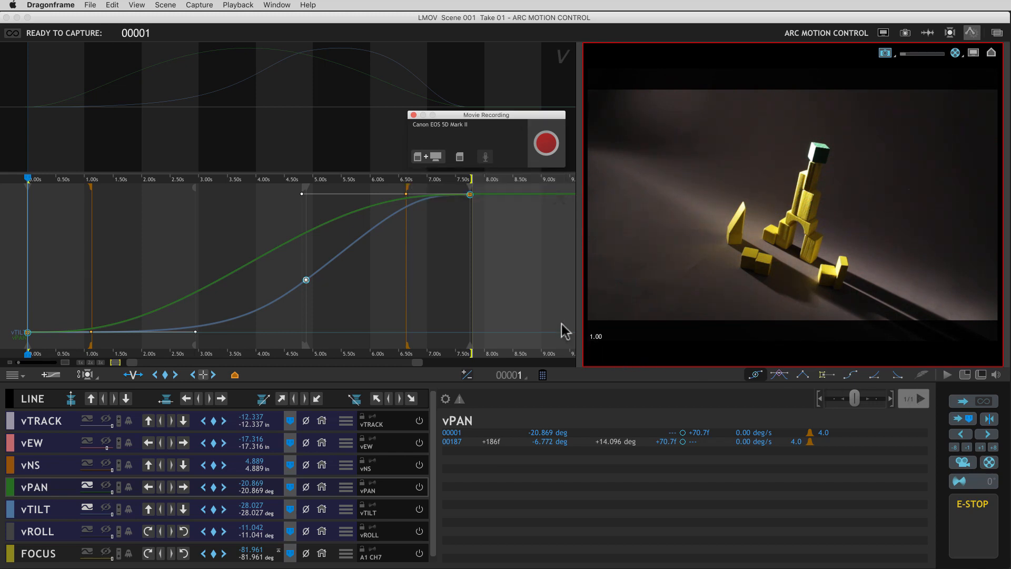
{"action": "mouse_move", "coordinate": [547, 142]}
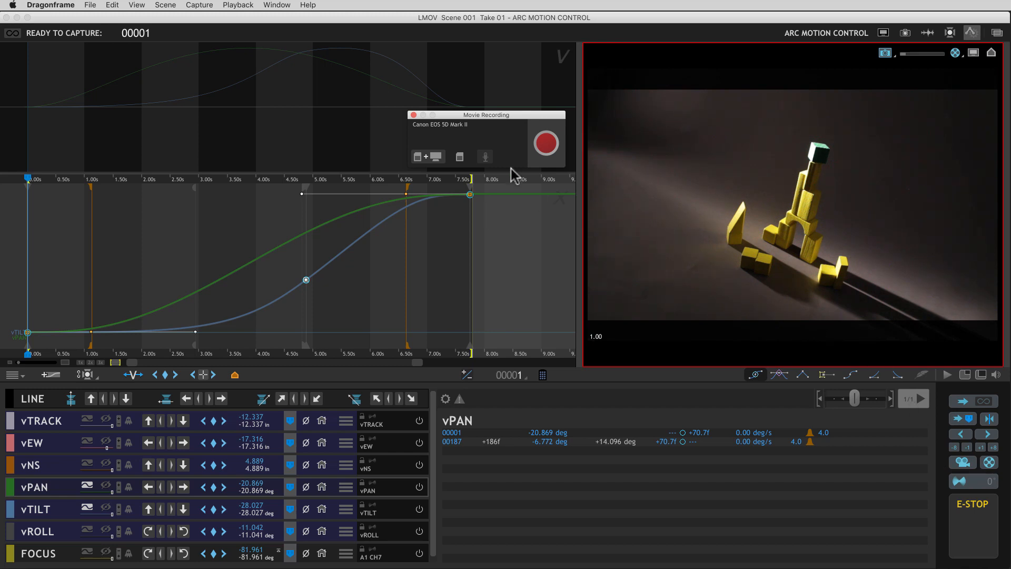
{"action": "left_click", "coordinate": [545, 142]}
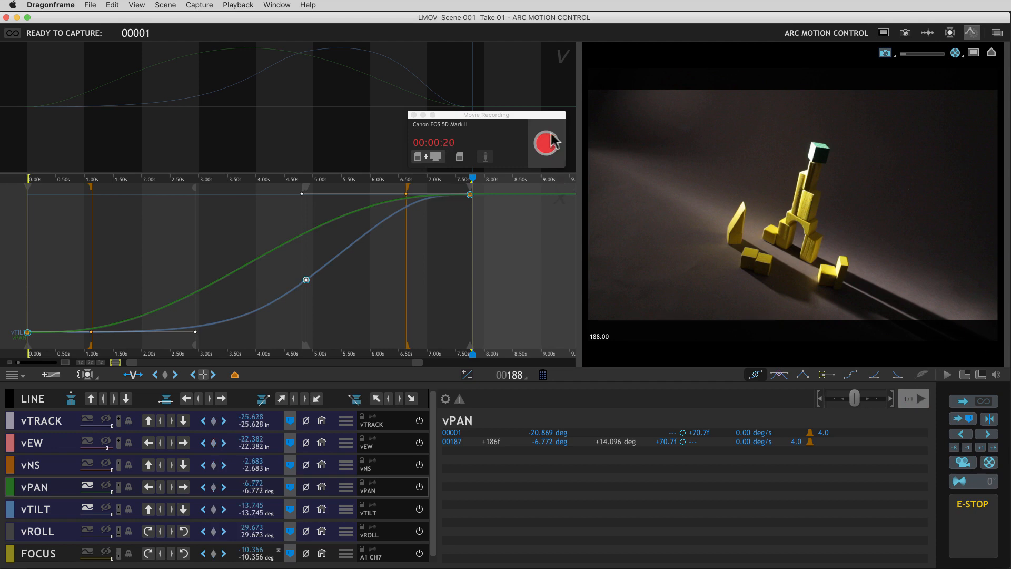
- Stop the recording so the clip downloads, then switch to the cinematography workspace to review test shots
{"action": "left_click", "coordinate": [544, 141]}
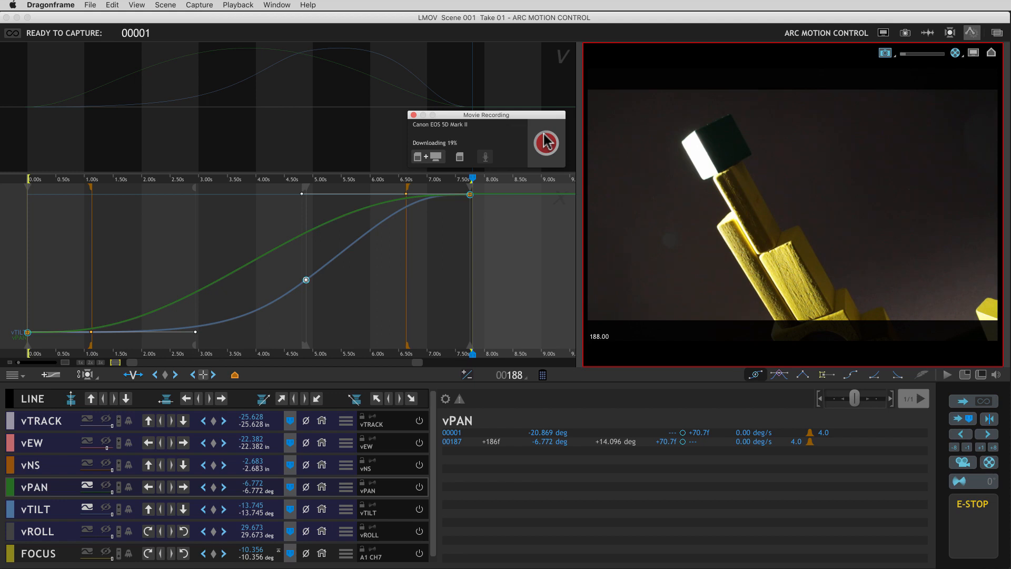
{"action": "mouse_move", "coordinate": [429, 160]}
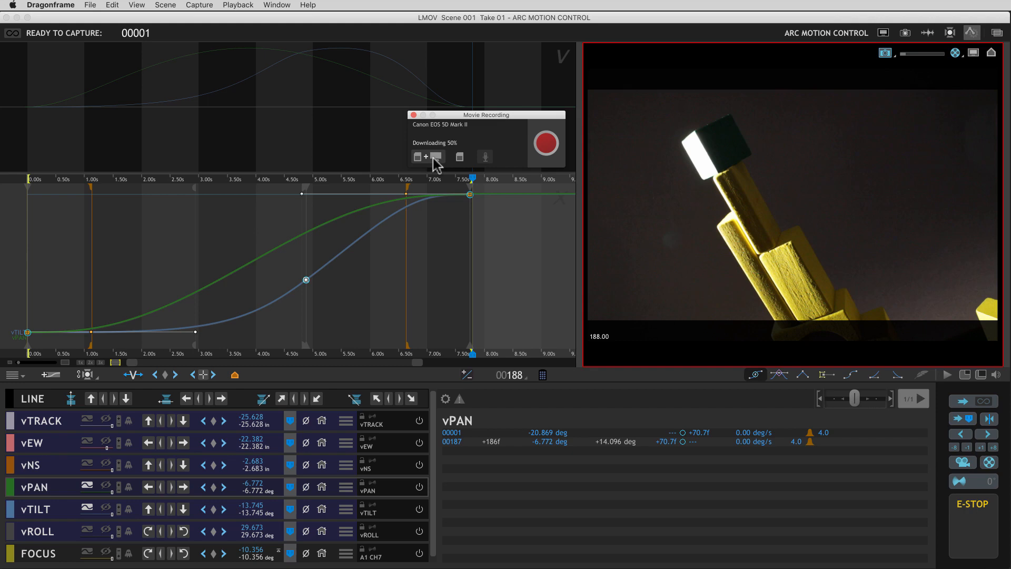
{"action": "left_click", "coordinate": [905, 33]}
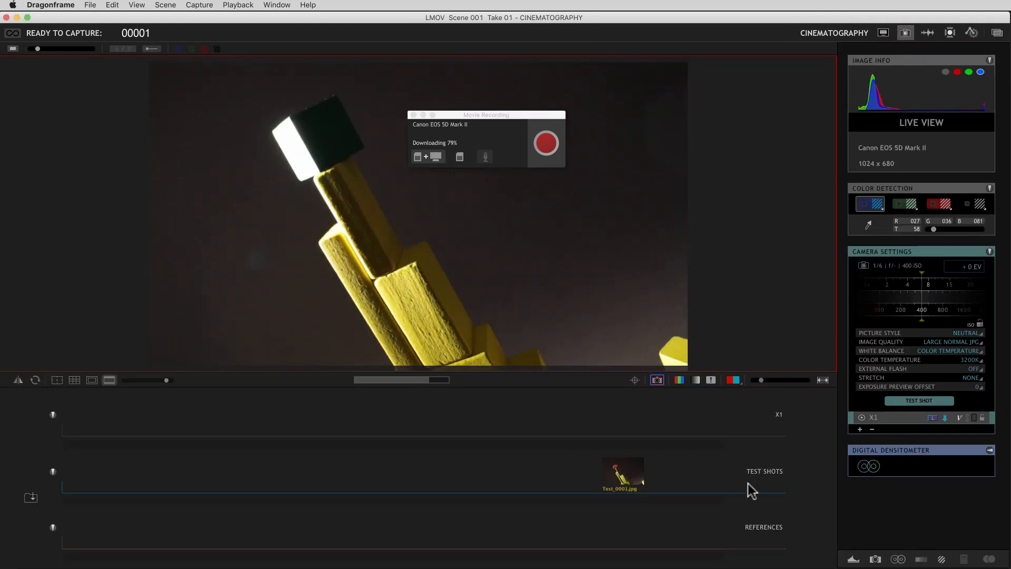
{"action": "mouse_move", "coordinate": [684, 477]}
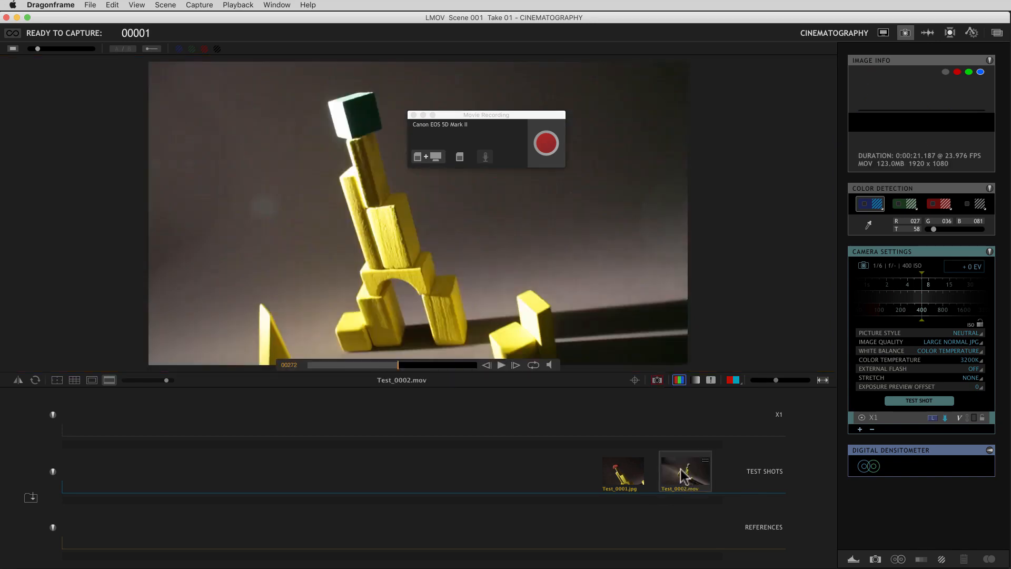
{"action": "mouse_move", "coordinate": [708, 468]}
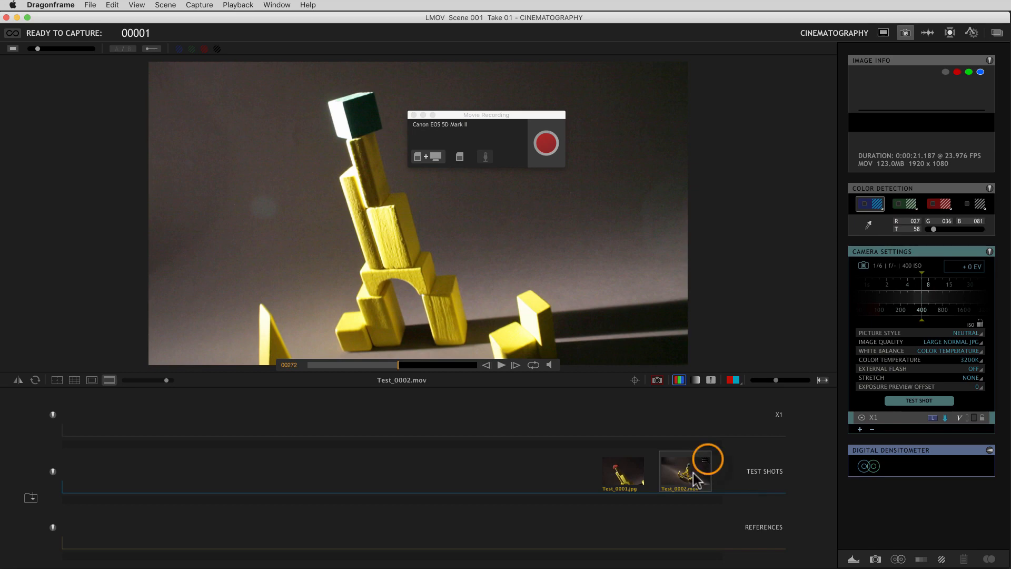
- Compare Test_0001.jpg with Test_0002.mov and rewind the movie to the start of the move
{"action": "left_click_drag", "start_coordinate": [487, 114], "coordinate": [812, 72]}
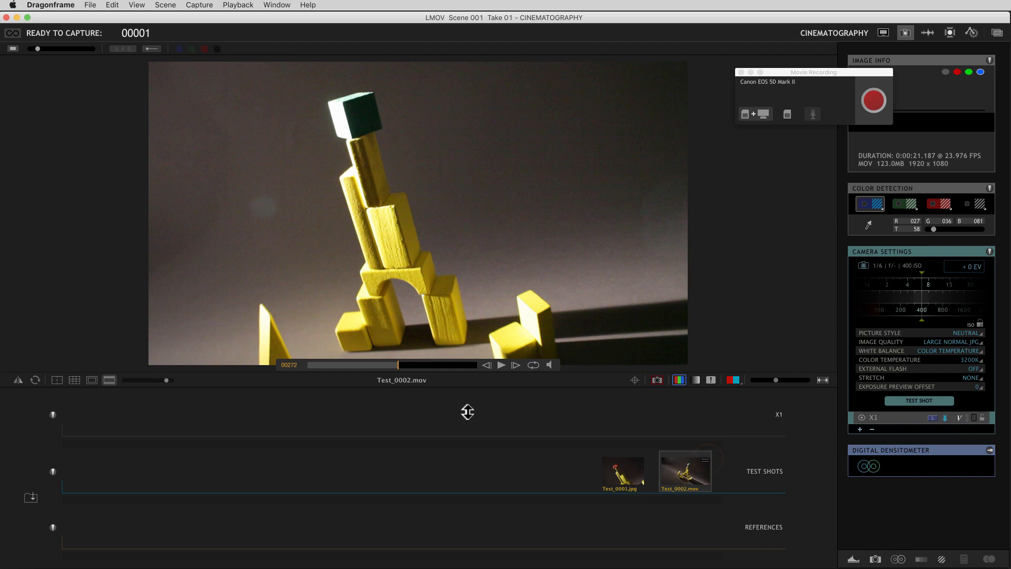
{"action": "left_click", "coordinate": [621, 471]}
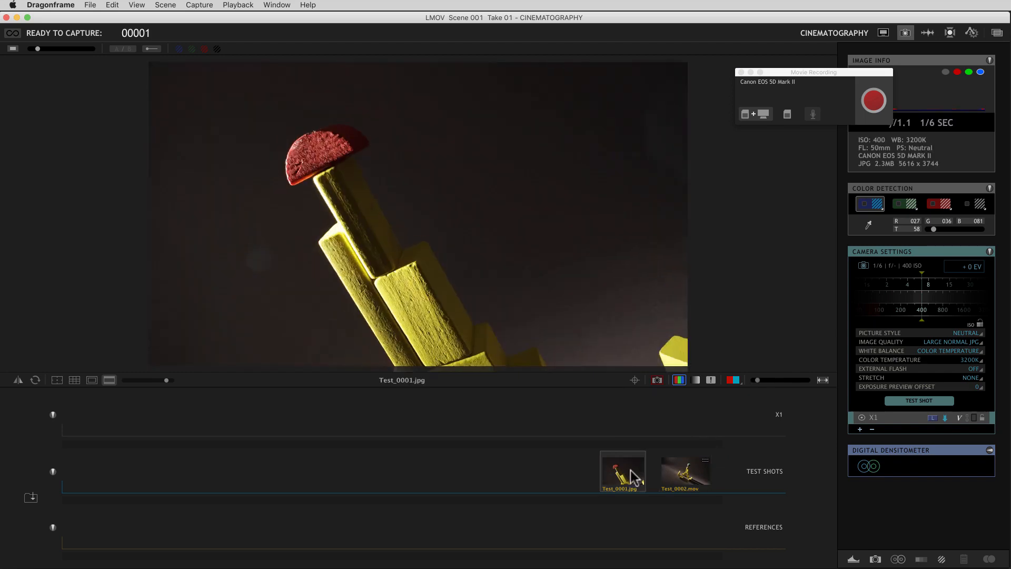
{"action": "left_click", "coordinate": [685, 471]}
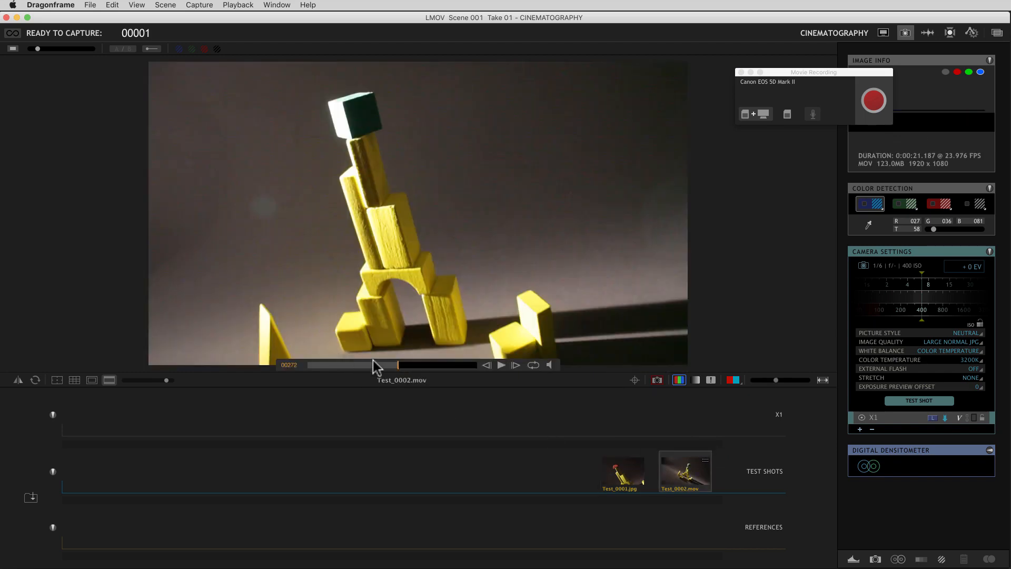
{"action": "left_click_drag", "start_coordinate": [397, 365], "coordinate": [310, 365]}
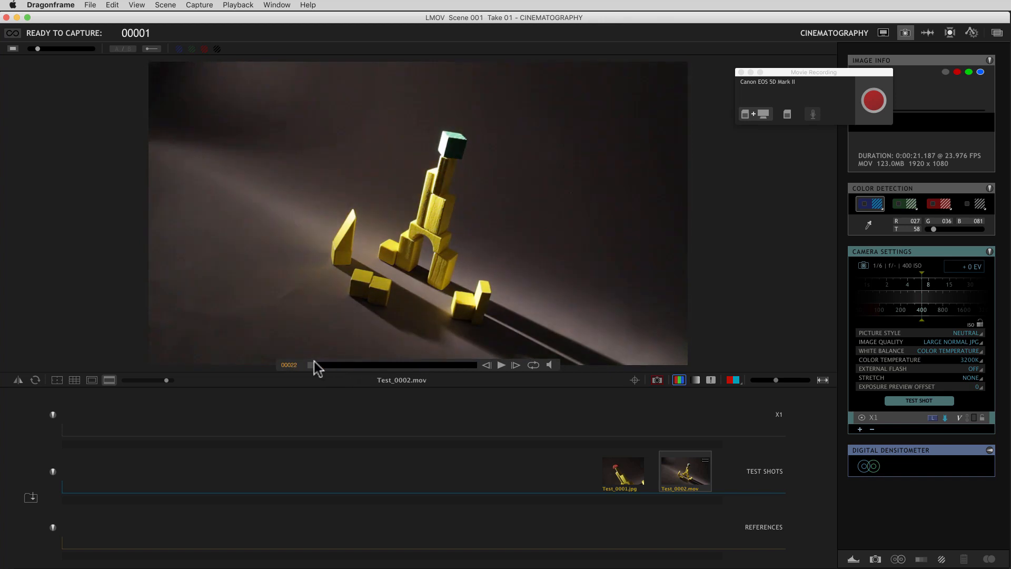